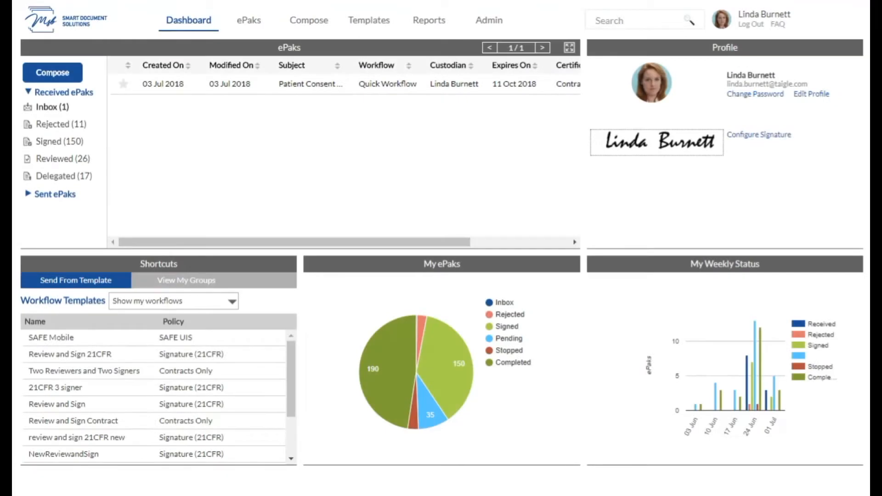
{"action": "mouse_move", "coordinate": [219, 50]}
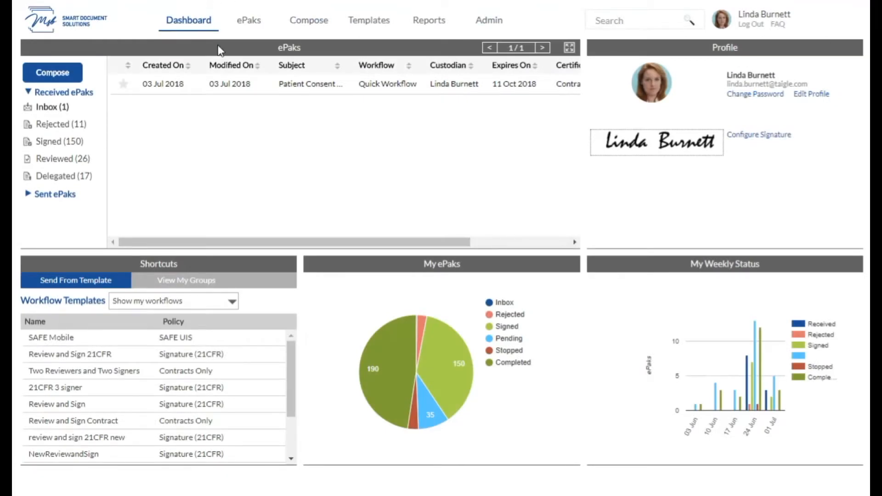
{"action": "mouse_move", "coordinate": [396, 2]}
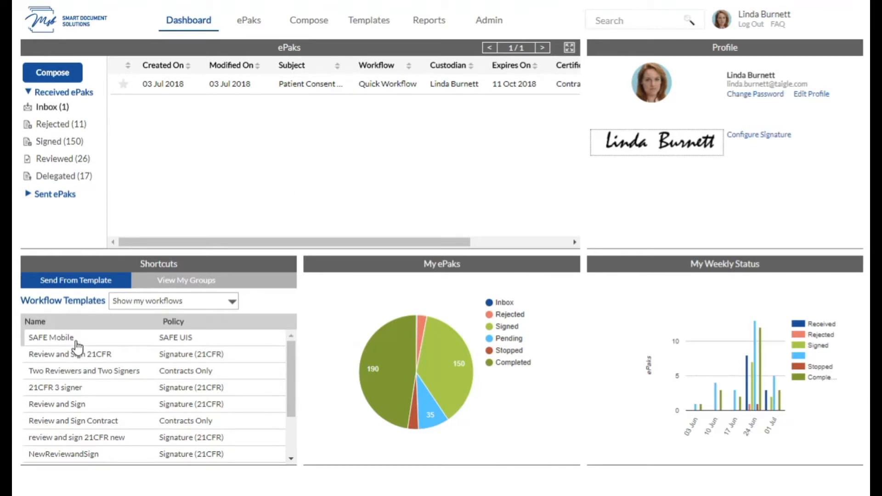
Scroll the Workflow Templates list to its last entry, New template name1.
{"action": "scroll", "scroll_direction": "down", "scroll_amount": 3}
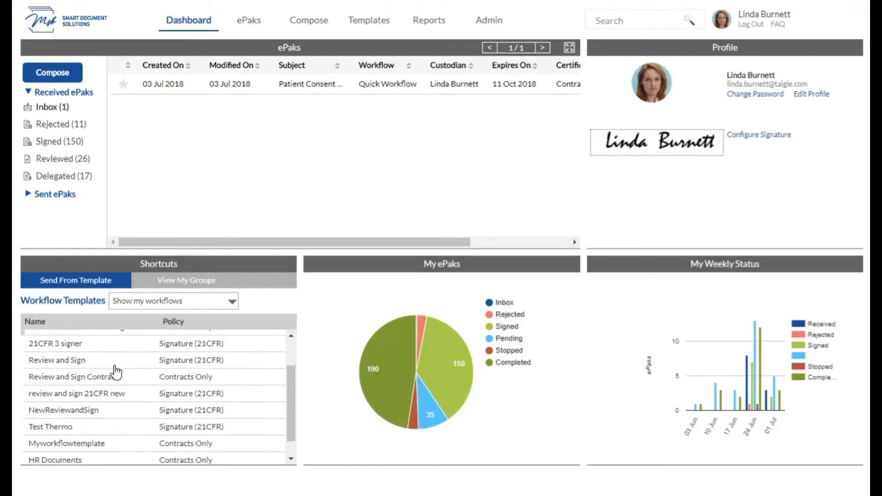
{"action": "scroll", "scroll_direction": "down", "scroll_amount": 3}
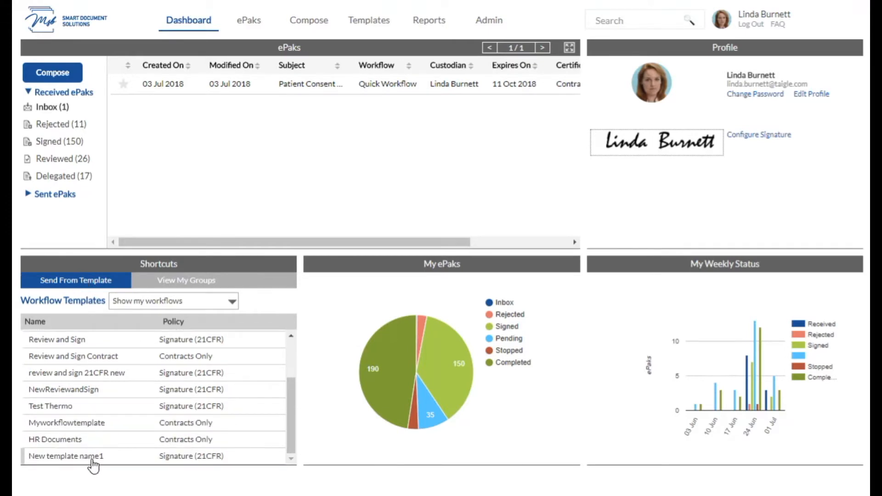
{"action": "mouse_move", "coordinate": [62, 466]}
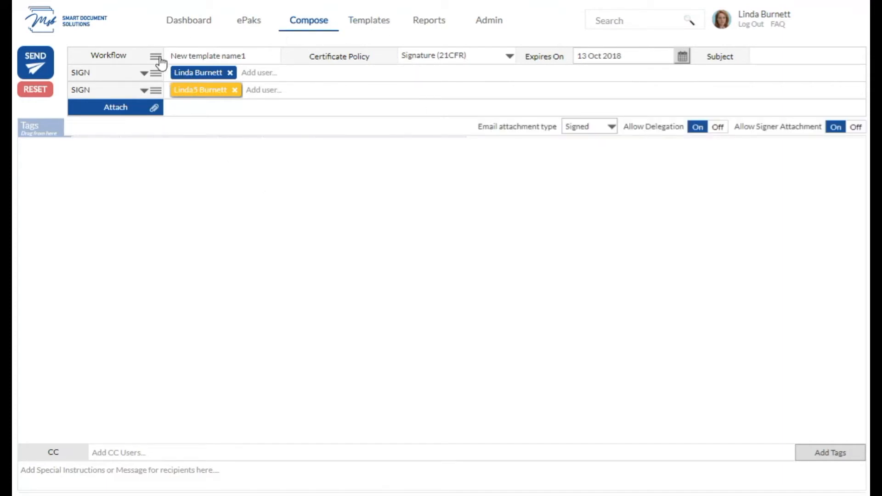
Bring up the Workflows chooser of existing saved workflows for this ePak.
{"action": "left_click", "coordinate": [156, 56]}
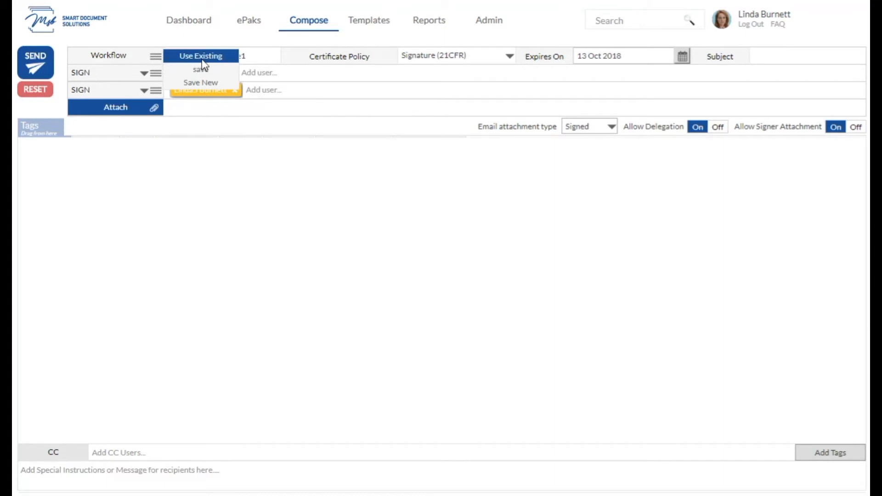
{"action": "mouse_move", "coordinate": [207, 63]}
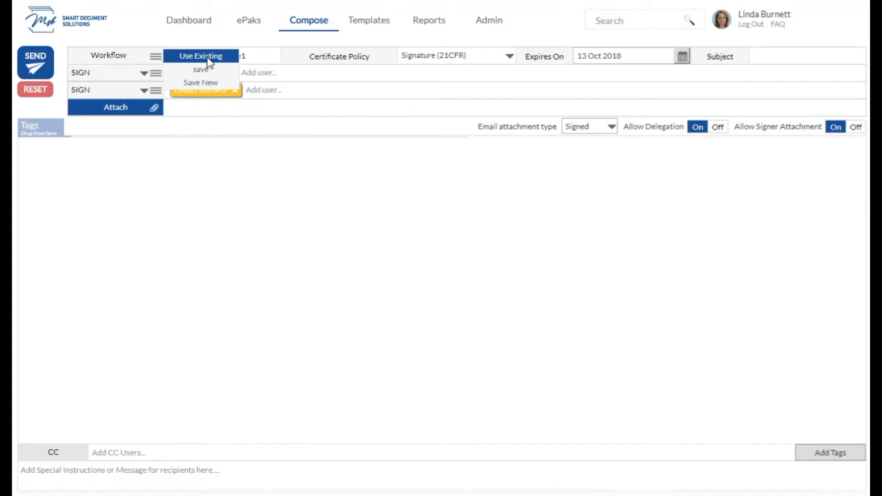
{"action": "left_click", "coordinate": [201, 56]}
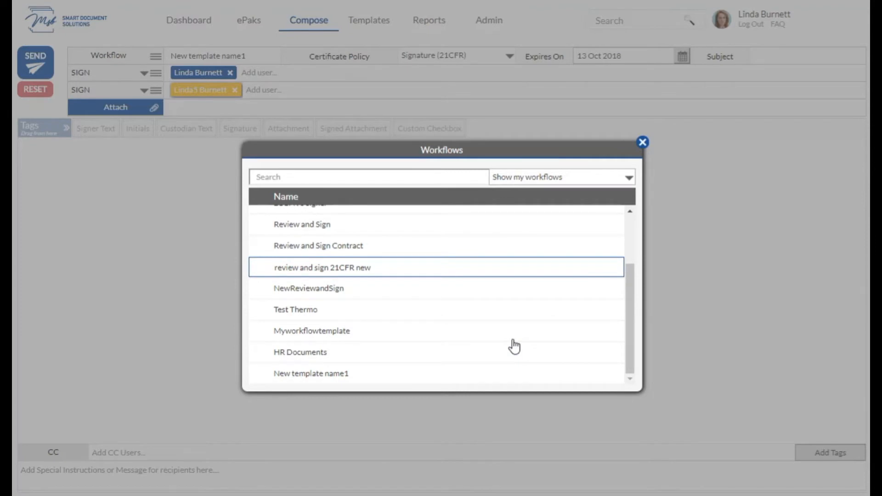
{"action": "mouse_move", "coordinate": [301, 352]}
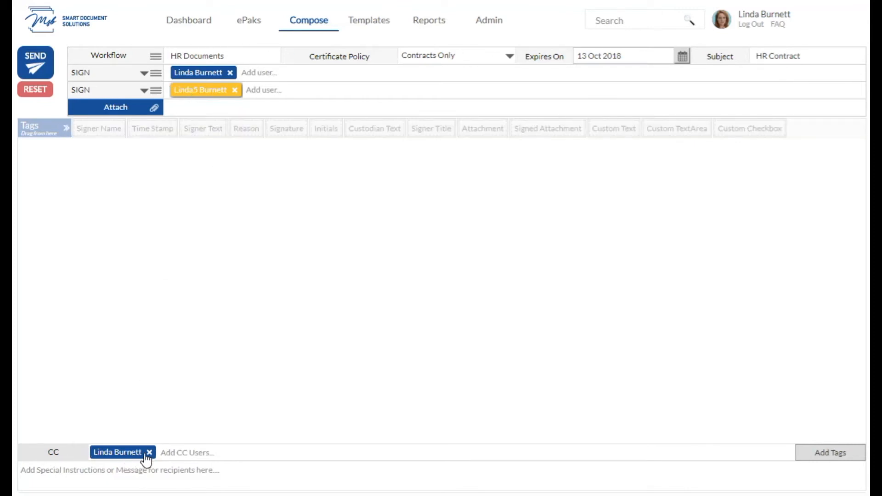
Attach sampledoc.pdf to the HR Contract ePak and upload it for tagging.
{"action": "left_click", "coordinate": [116, 106]}
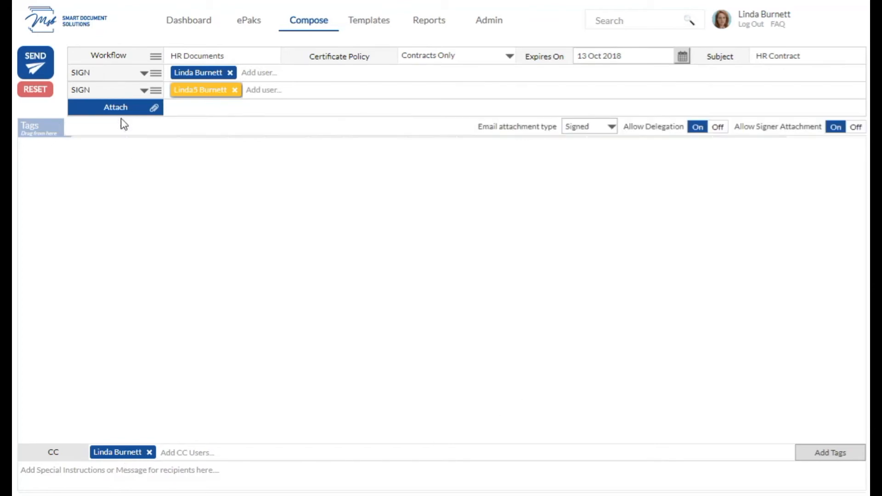
{"action": "left_click", "coordinate": [115, 106]}
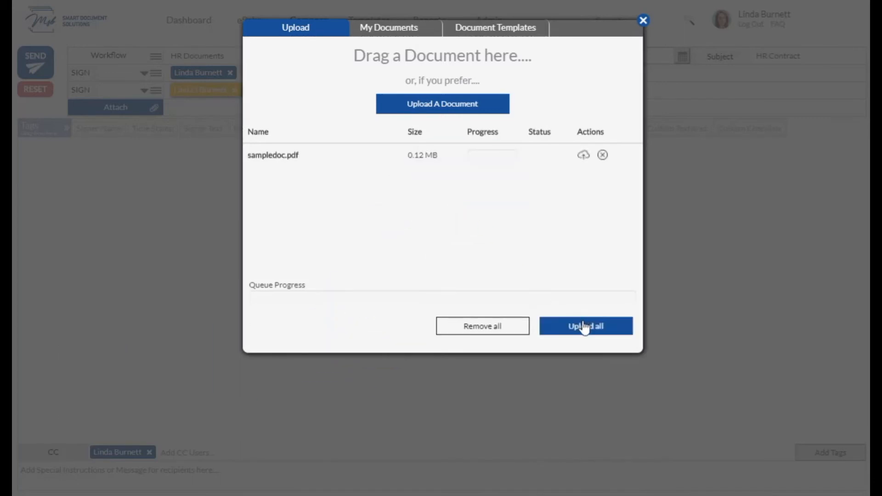
{"action": "left_click", "coordinate": [585, 325]}
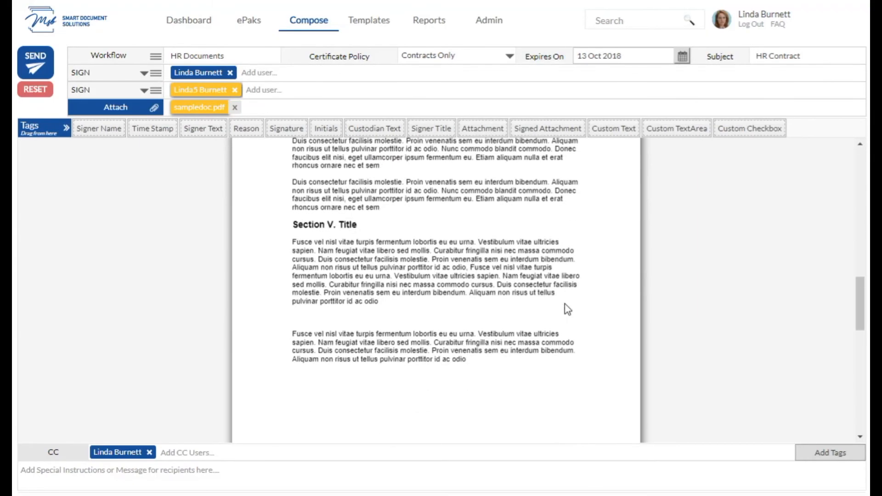
Place Signature tags under Author and Reviewer on the Signatures page of sampledoc.pdf.
{"action": "scroll", "scroll_direction": "down", "scroll_amount": 3}
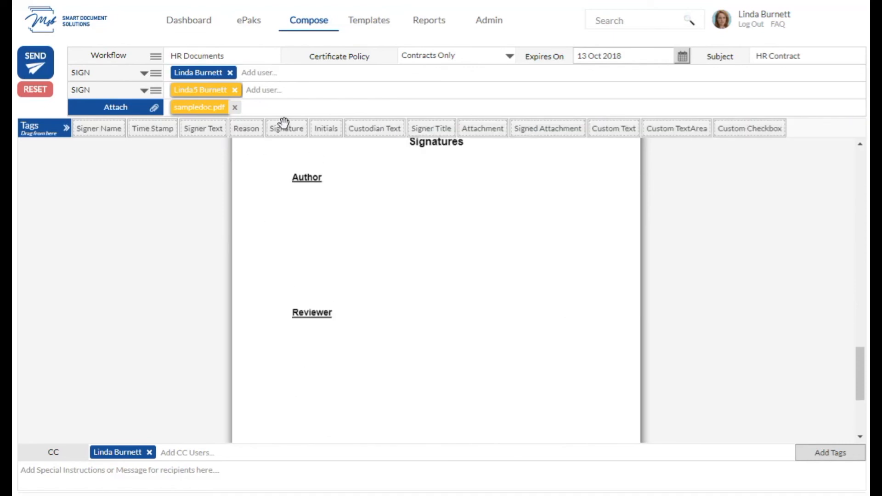
{"action": "left_click_drag", "start_coordinate": [286, 128], "coordinate": [355, 206]}
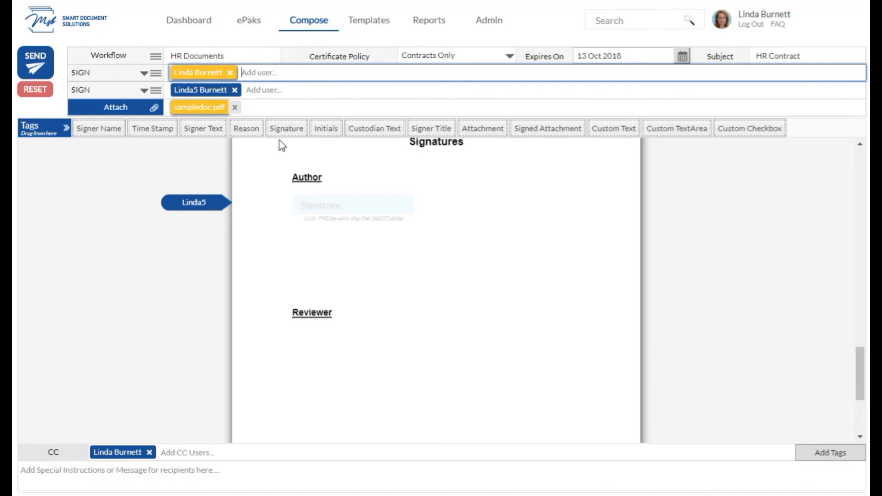
{"action": "left_click_drag", "start_coordinate": [287, 128], "coordinate": [357, 359]}
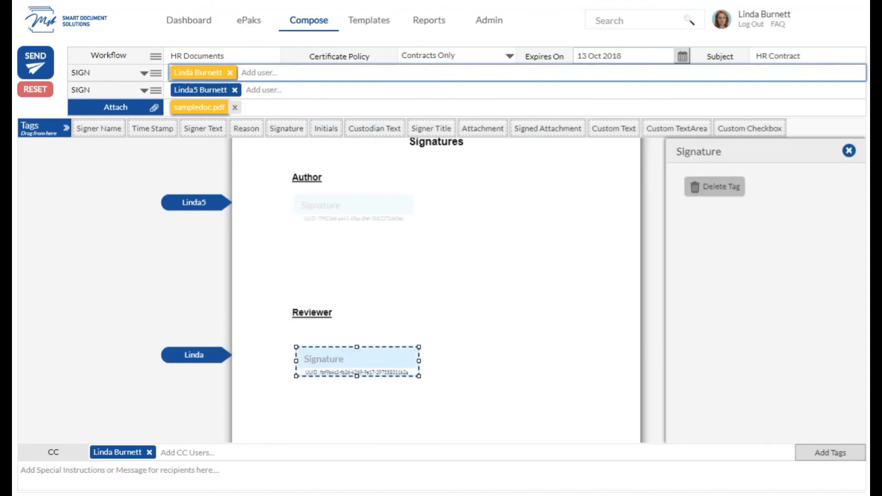
Send the HR Contract ePak to its signers and view the sent ePak.
{"action": "left_click", "coordinate": [35, 61]}
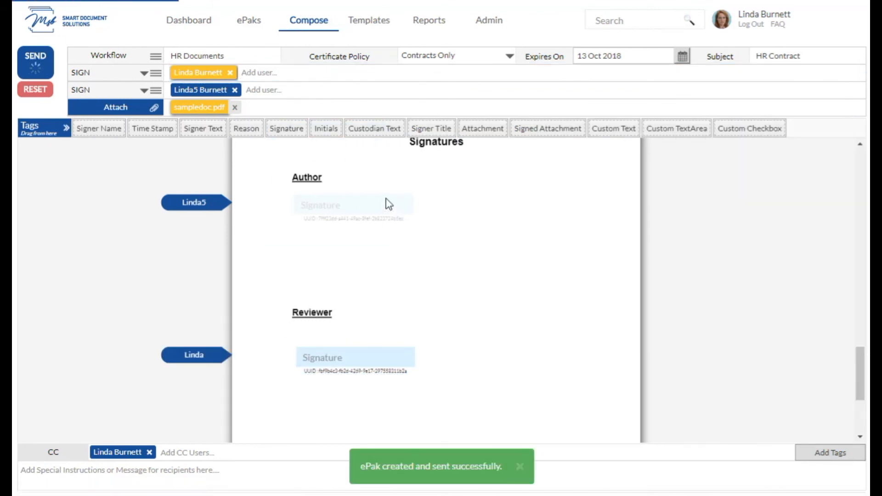
{"action": "left_click", "coordinate": [188, 20]}
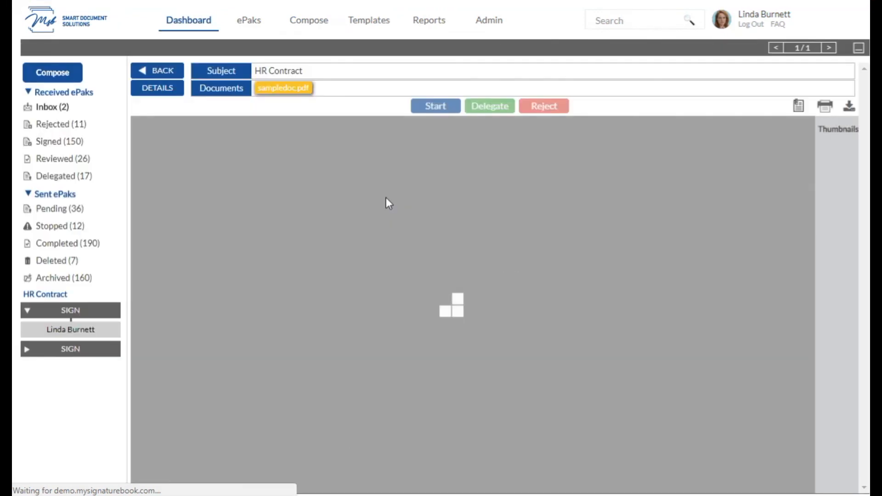